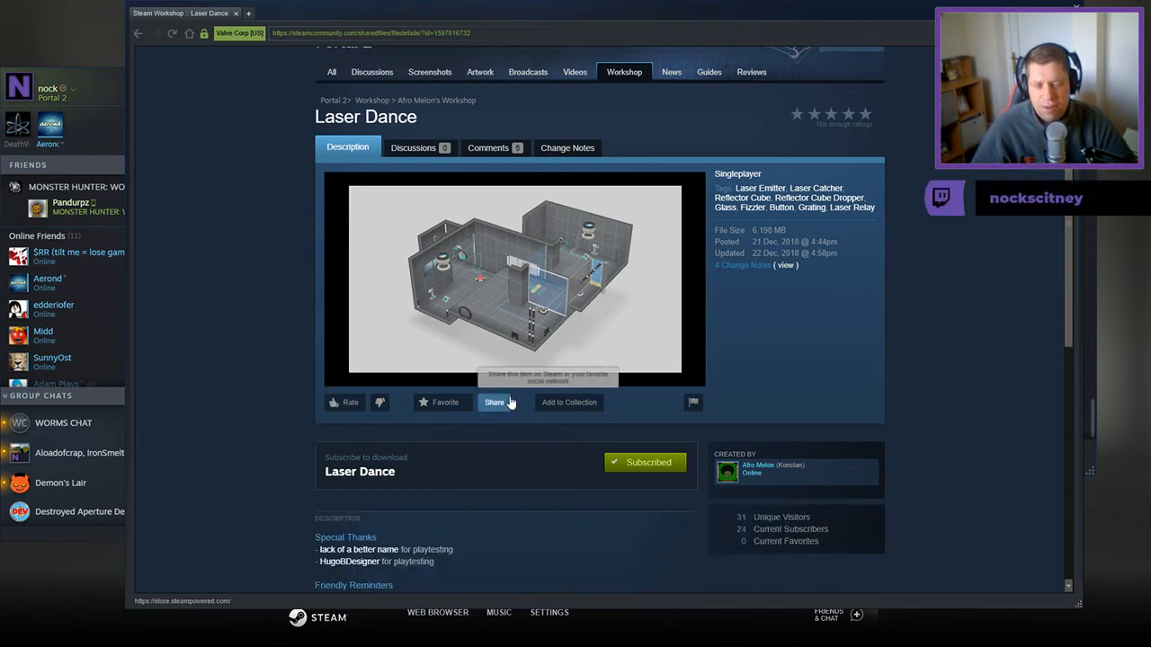
Scroll to the Laser Dance map, launch it, and enter the opening rooms.
{"action": "scroll", "scroll_direction": "down", "scroll_amount": 3}
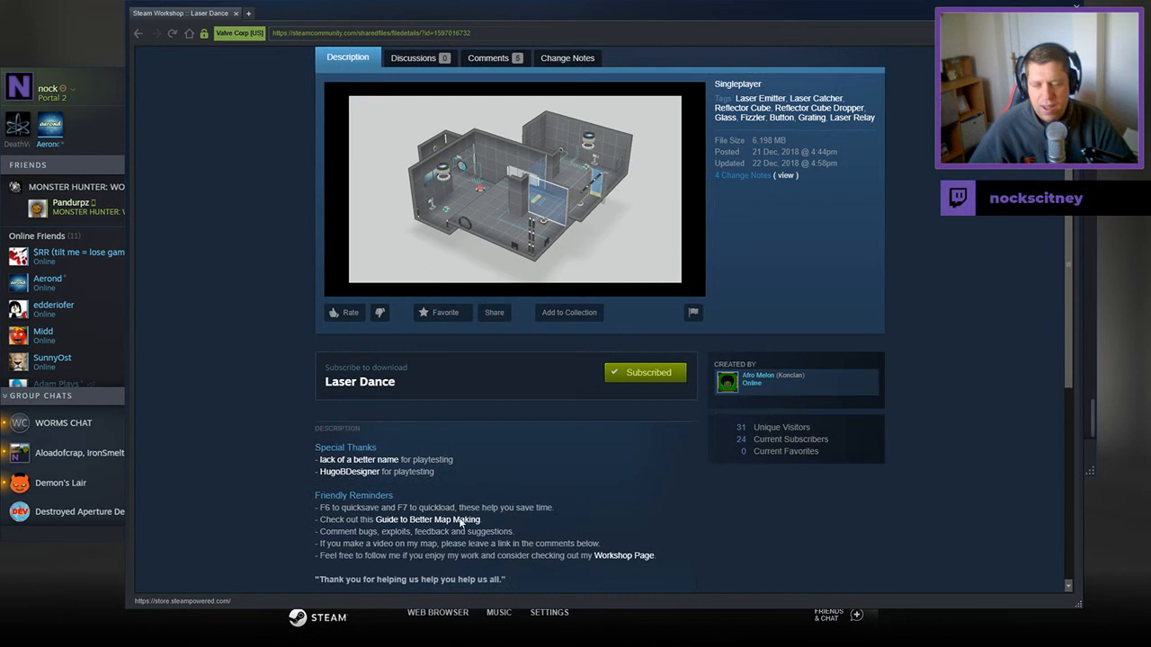
{"action": "scroll", "scroll_direction": "down", "scroll_amount": 3}
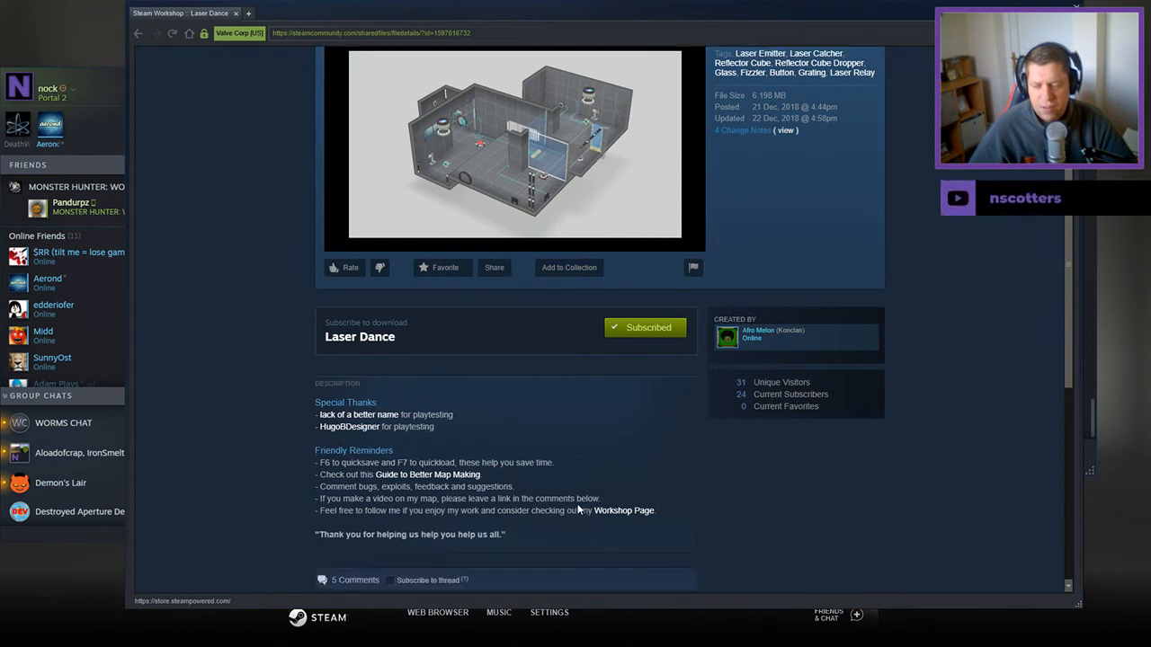
{"action": "mouse_move", "coordinate": [576, 529]}
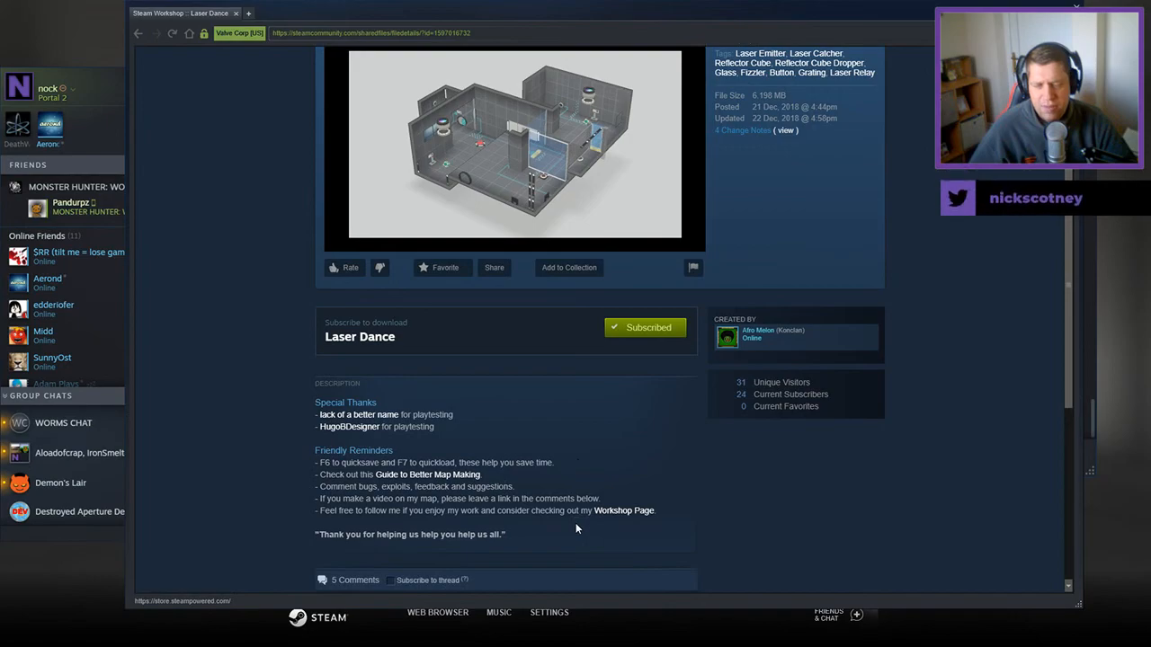
{"action": "left_click", "coordinate": [645, 328]}
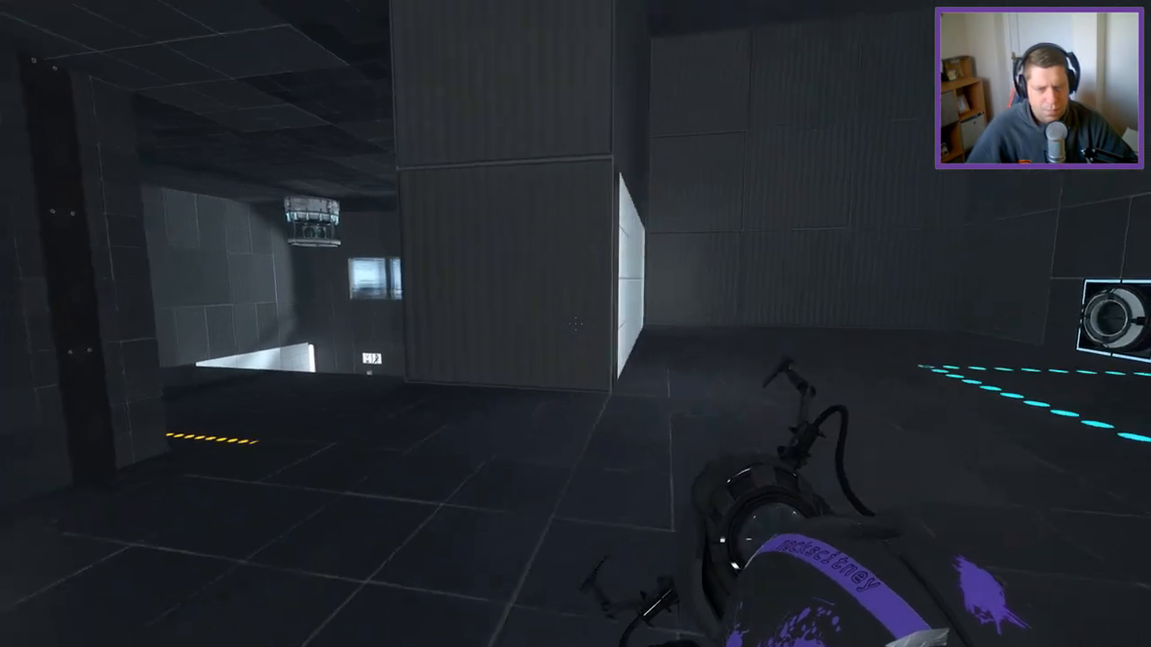
Fire the portal gun at the white portal-able wall in the chamber.
{"action": "left_click", "coordinate": [575, 324]}
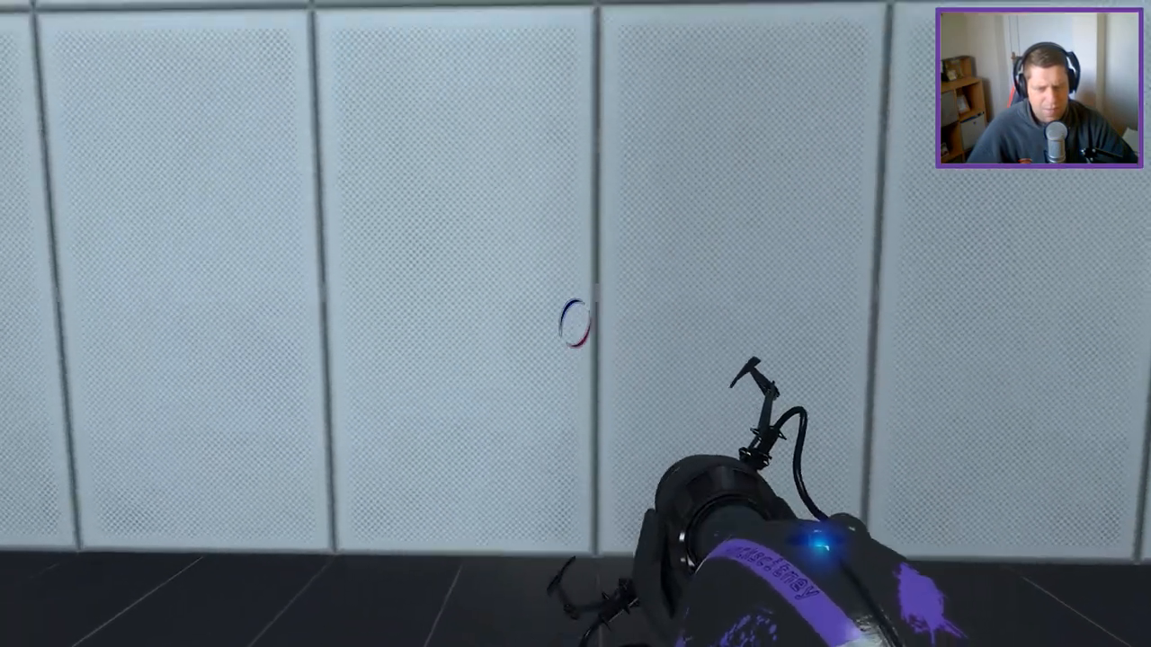
{"action": "left_click", "coordinate": [575, 323]}
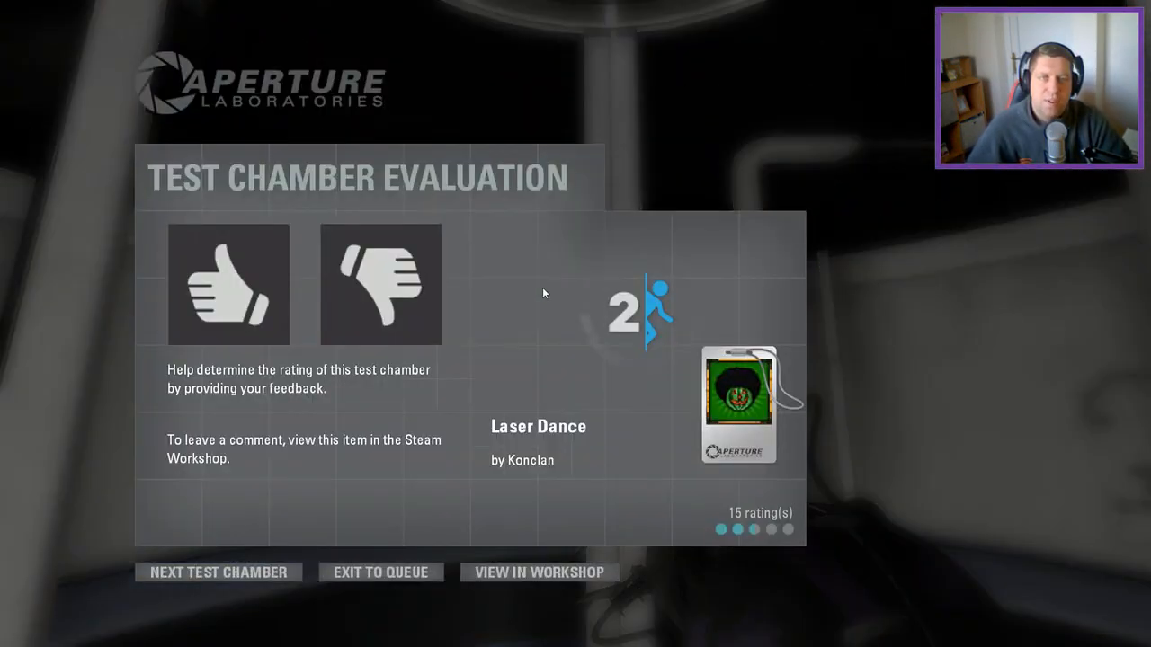
Select thumbs-up for Laser Dance on the evaluation screen.
{"action": "left_click", "coordinate": [228, 284]}
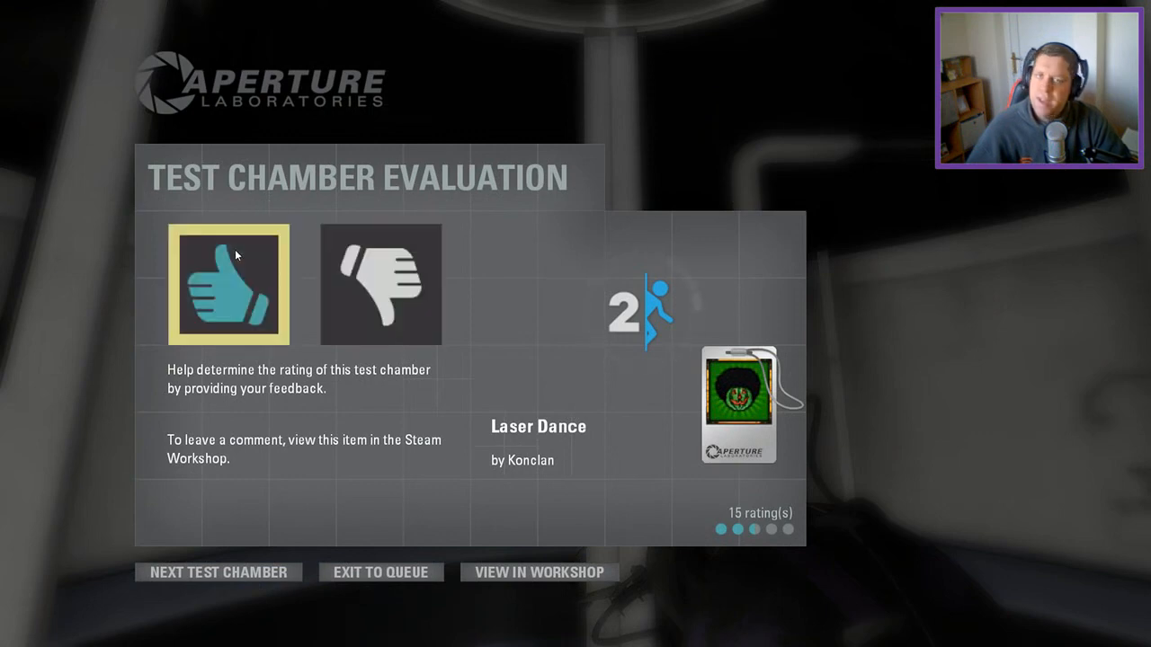